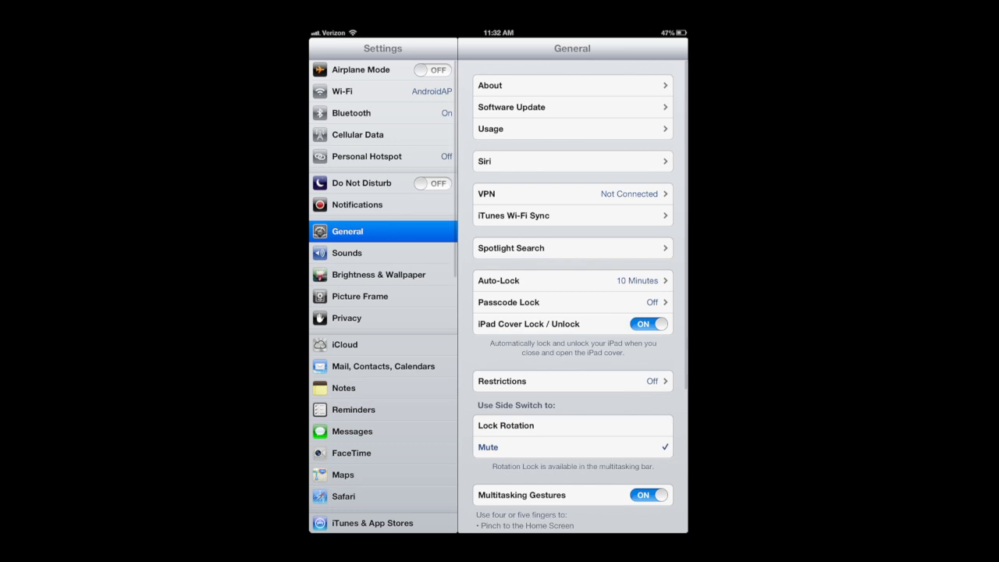
# - Reach the built-in wallpaper choices from Brightness & Wallpaper and preview the wave image
pyautogui.click(377, 275)
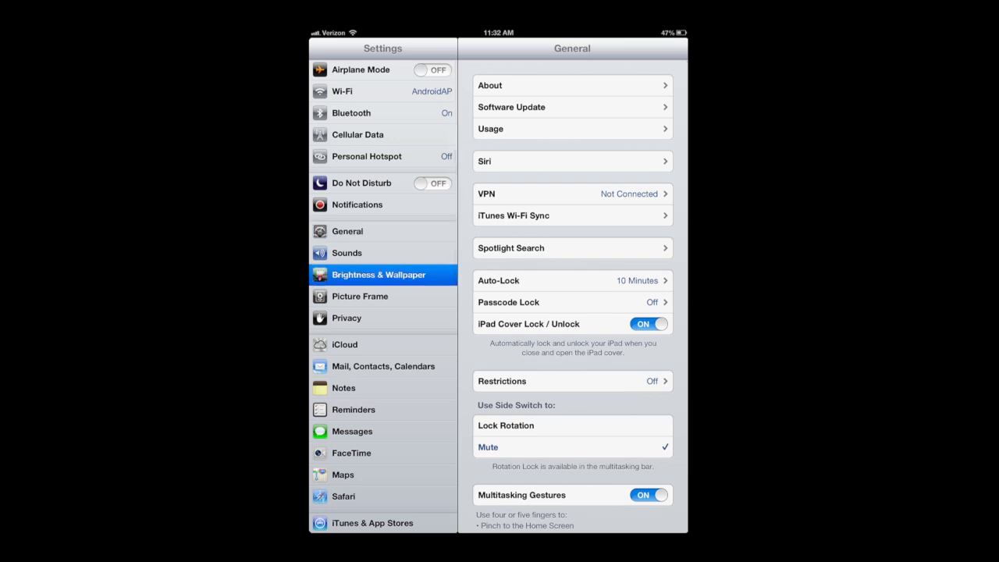
pyautogui.click(378, 275)
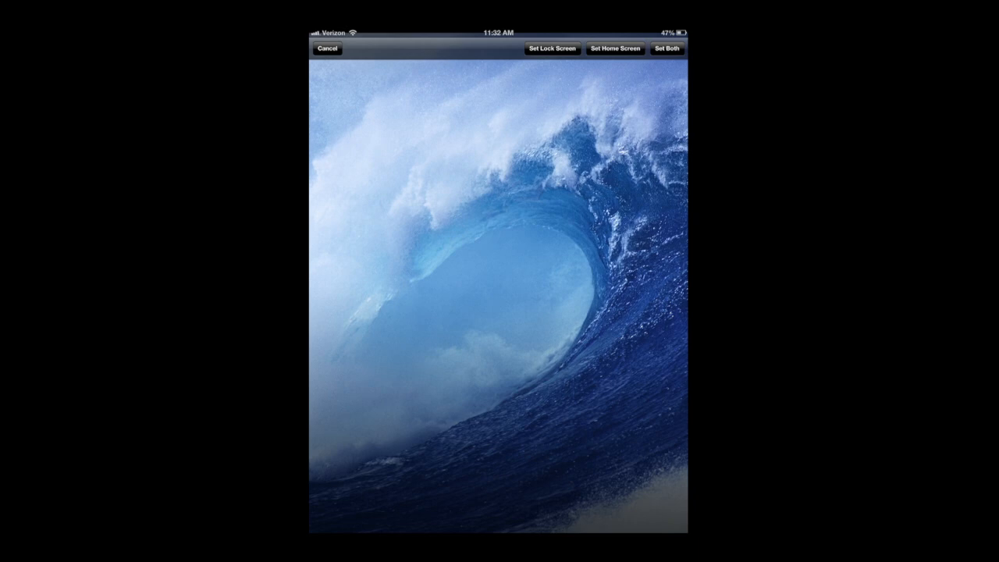
# - Cancel the wave wallpaper preview to return to the wallpaper sources
pyautogui.click(328, 48)
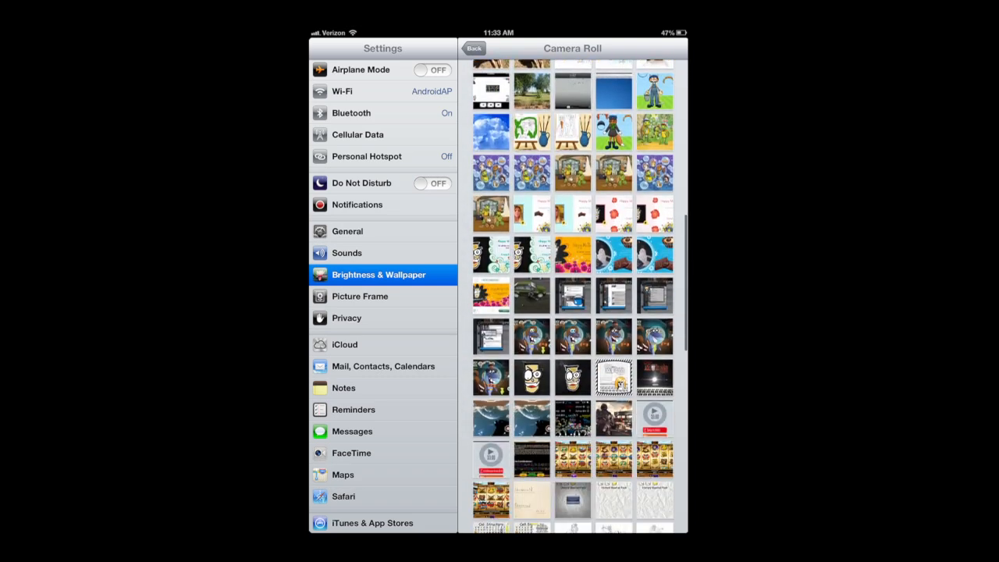
# - Scroll the Camera Roll grid down to the I love Zombies photo
pyautogui.scroll(-3)
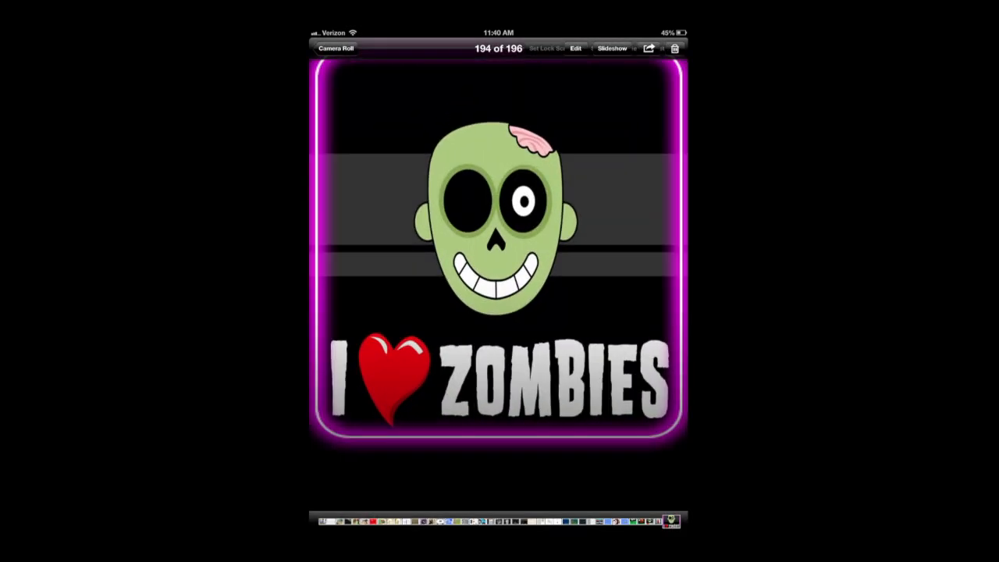
# - Leave the full-screen zombie image and return to the album list
pyautogui.click(649, 47)
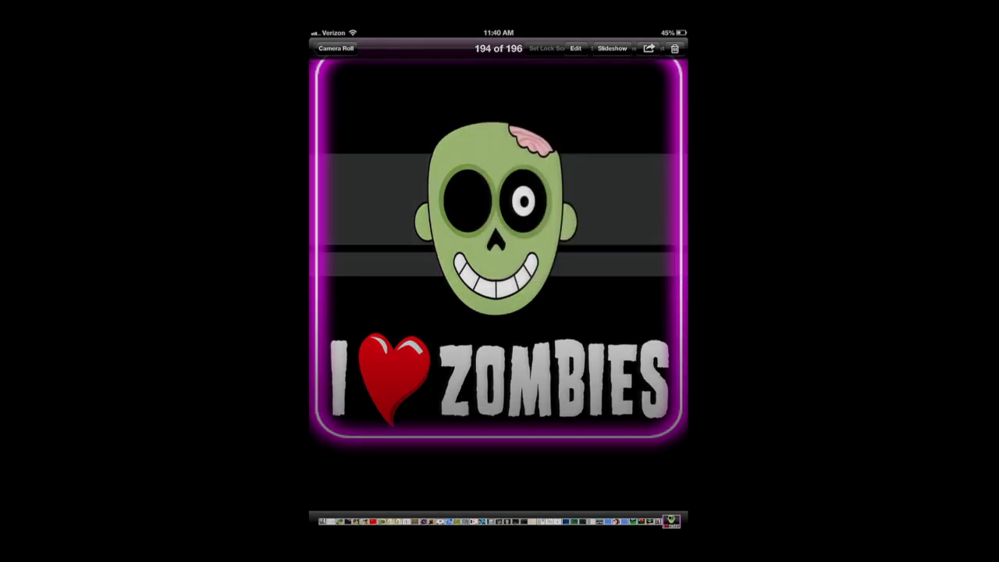
pyautogui.click(338, 46)
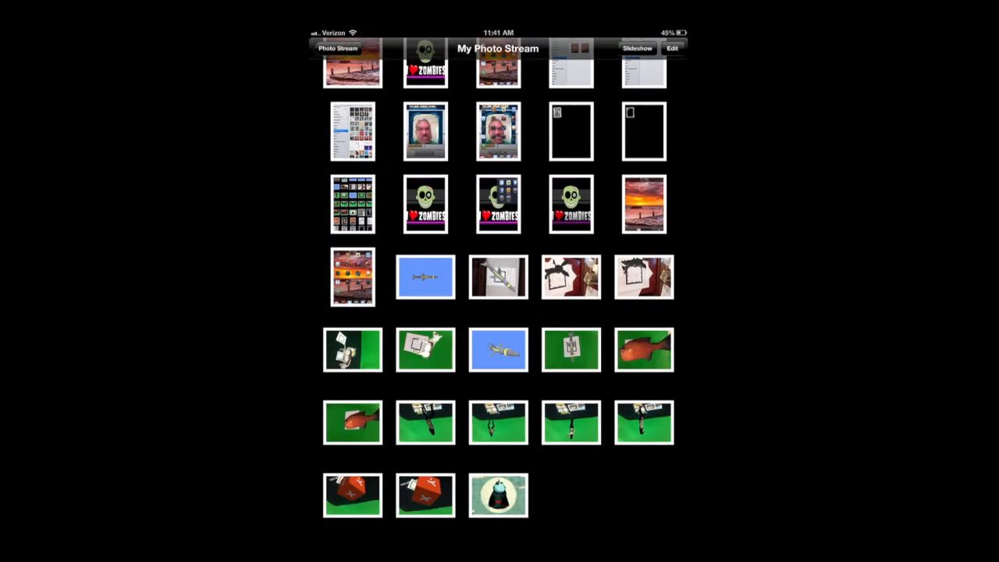
# - Switch to the full Photos library and view the purple caduceus image full screen
pyautogui.click(643, 205)
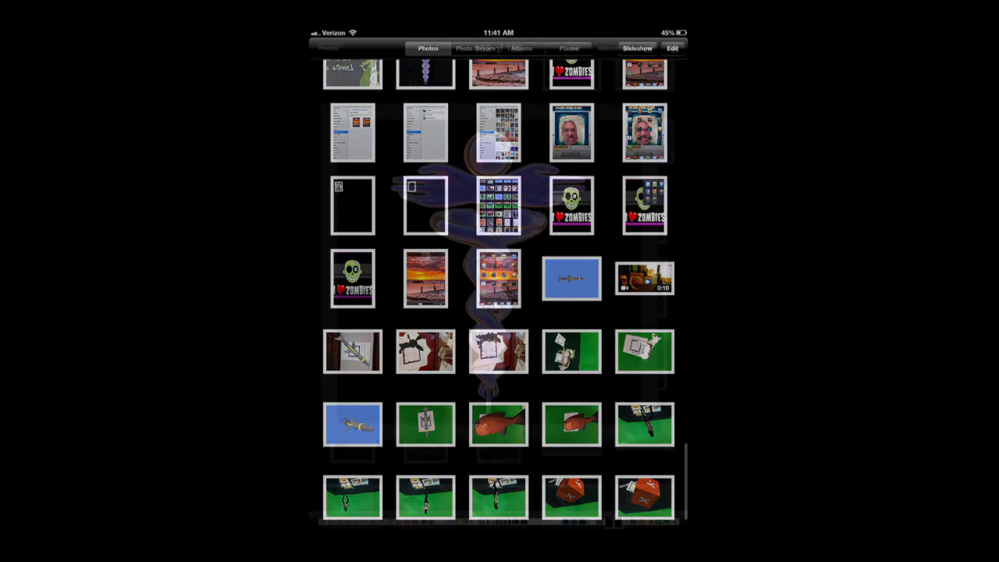
pyautogui.click(496, 133)
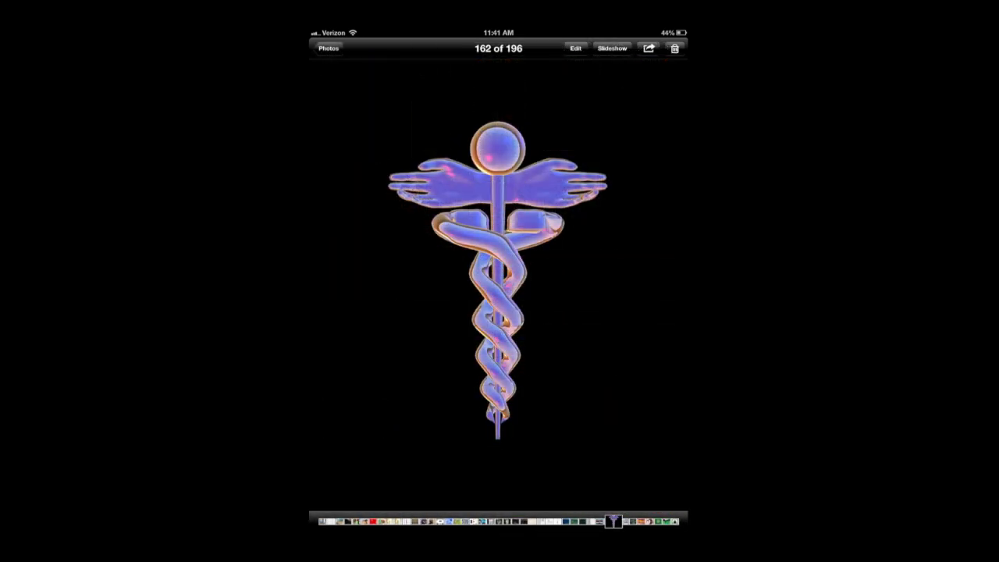